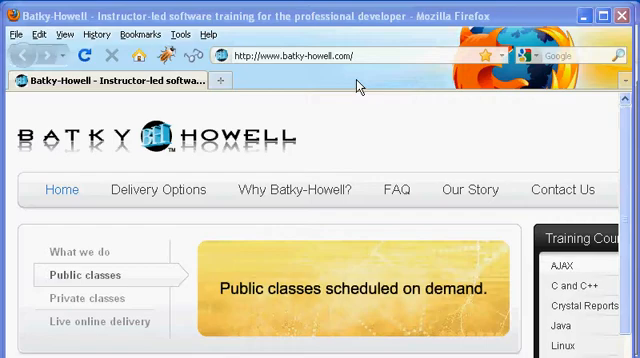
- Compile Echo.java with javac in Command Prompt
click(84, 298)
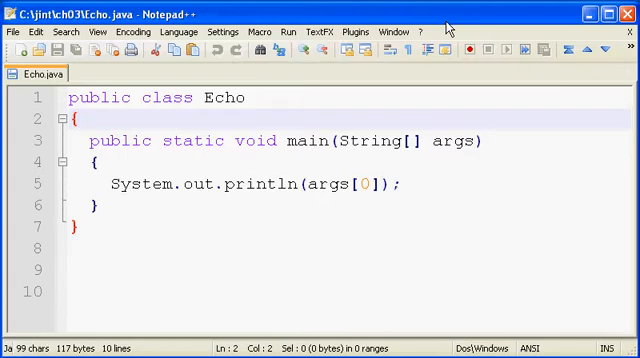
mouse_move(248, 120)
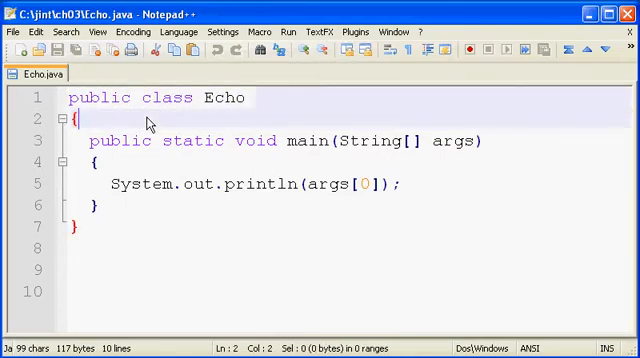
mouse_move(150, 140)
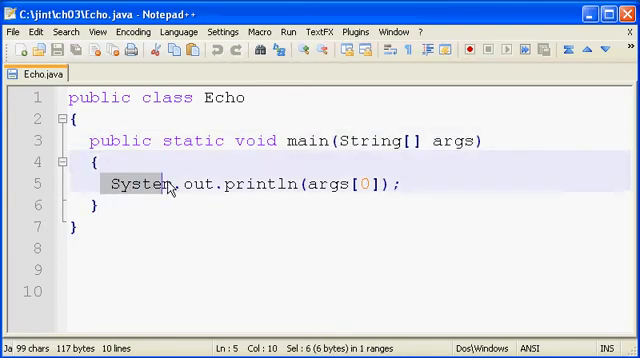
click(430, 184)
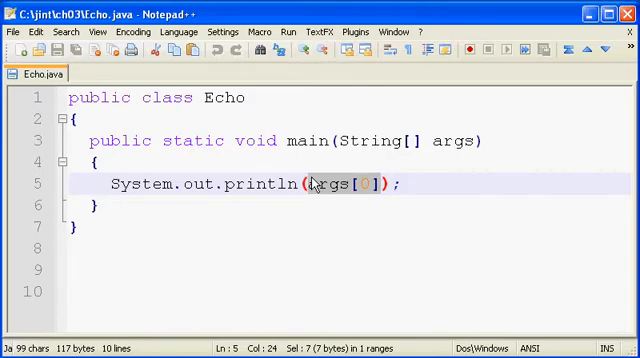
click(404, 184)
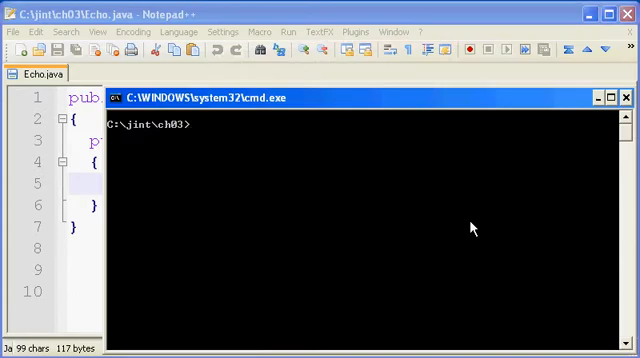
text(javac)
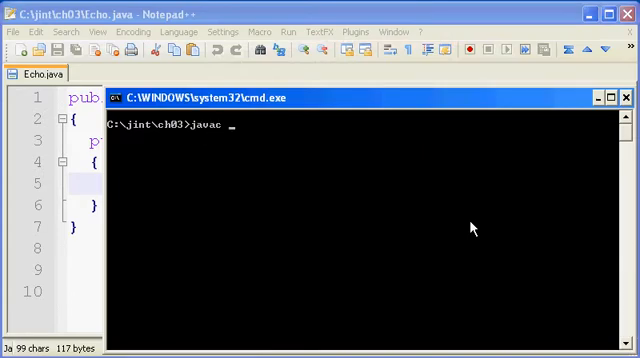
text(Echo.)
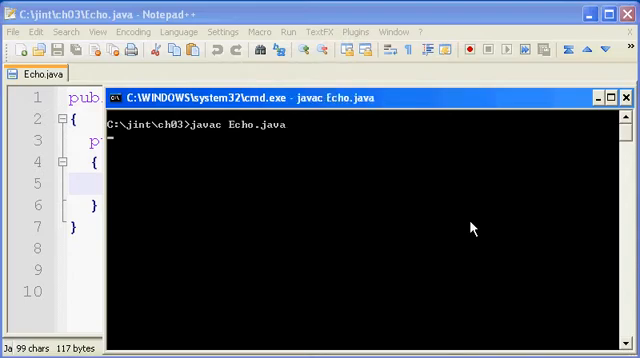
- Run java Echo with argument 1, then with arguments 1 2 3
text(java)
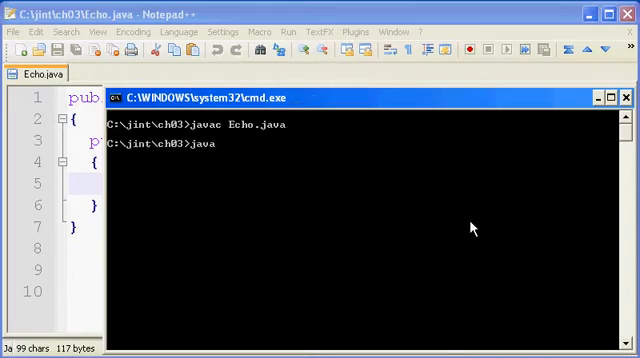
text(Echo)
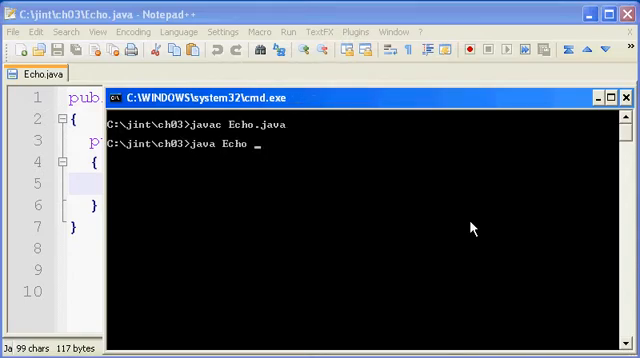
text(1)
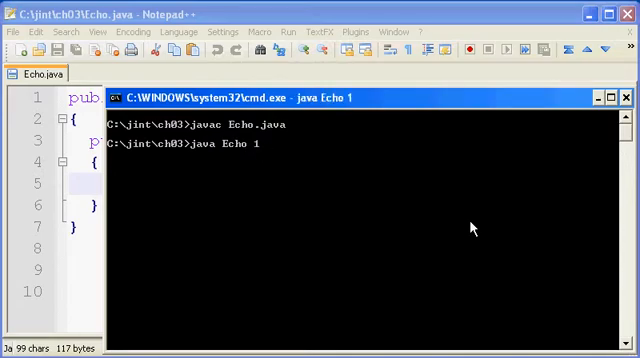
key(Return)
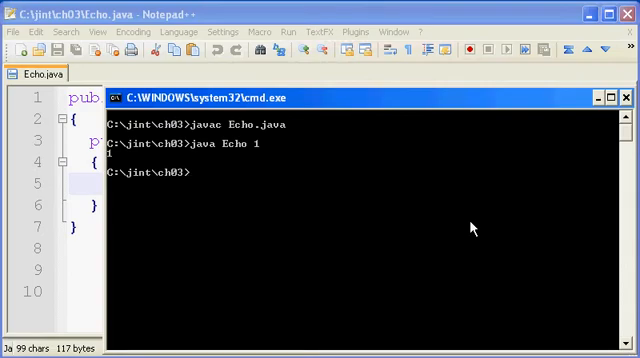
text(java Echo 1 2 3)
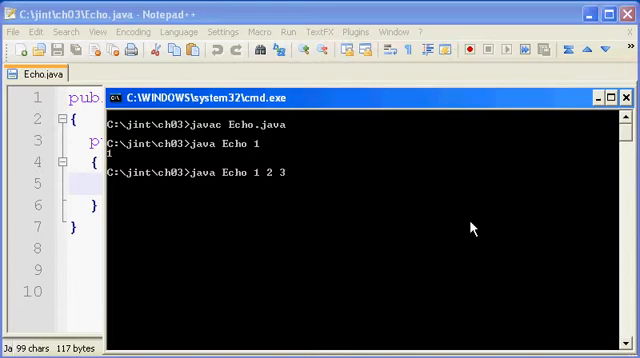
key(Return)
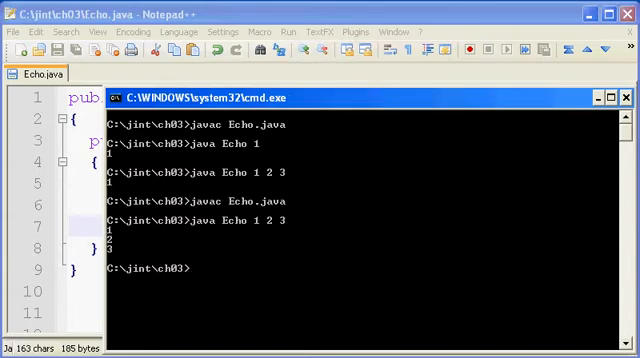
- Enter java Echo 1 2 3 4 to run Echo with four arguments
text(java Echo 1 2 3 4)
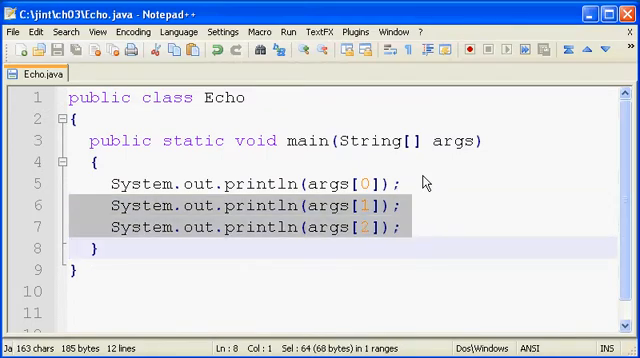
- Remove the extra print statements and wrap the args[0] println in a for ( ) { block
key(Delete)
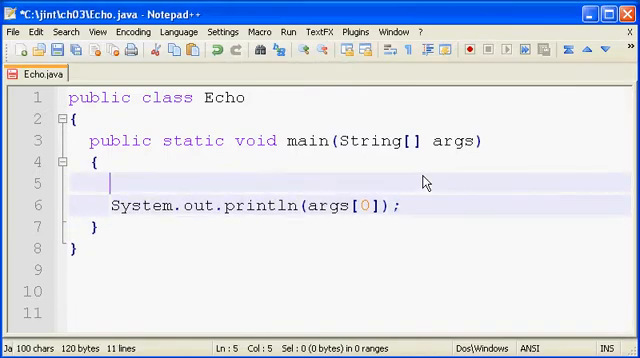
text(for)
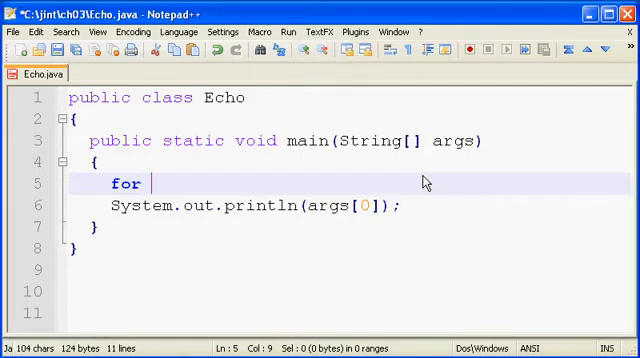
text(())
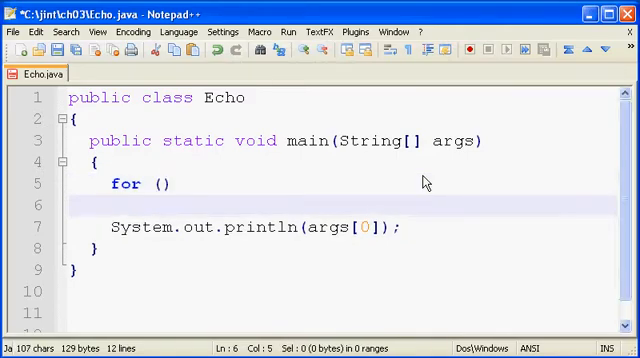
text({)
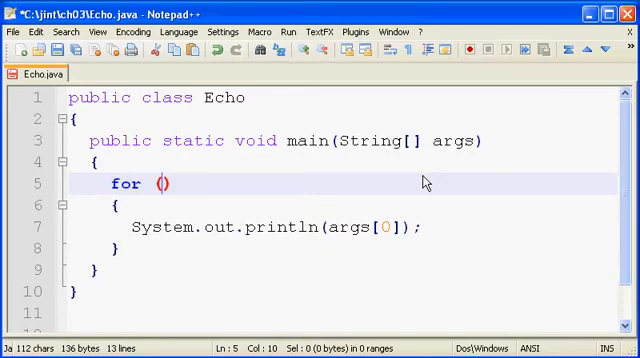
- Fill the for header with placeholders inital; test_expression; increment
text(inital;)
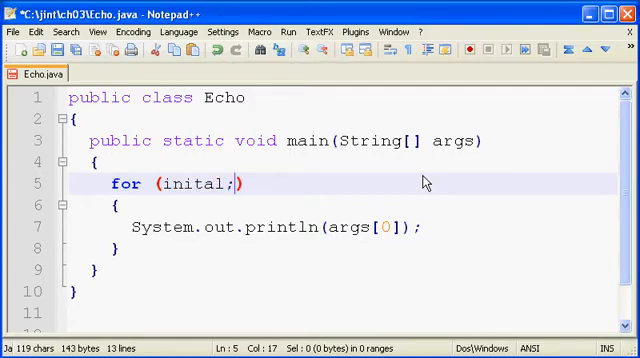
text(tes)
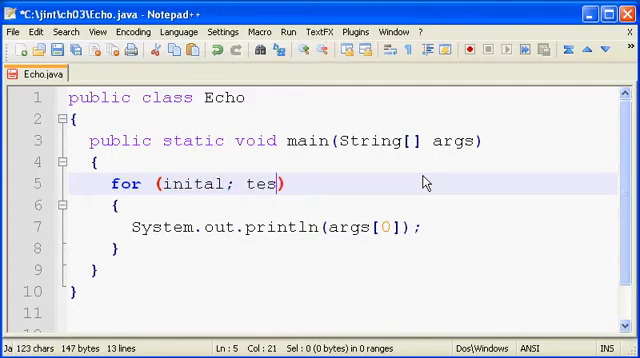
text(t_expr)
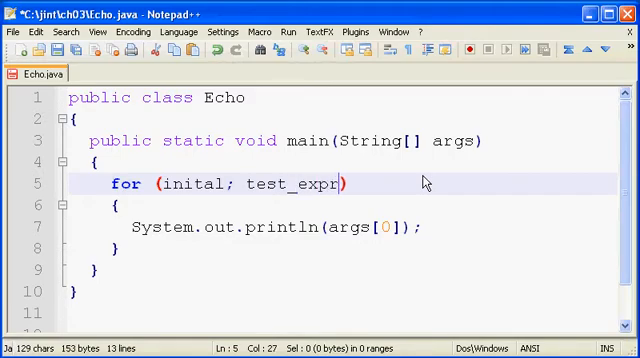
text(ession;)
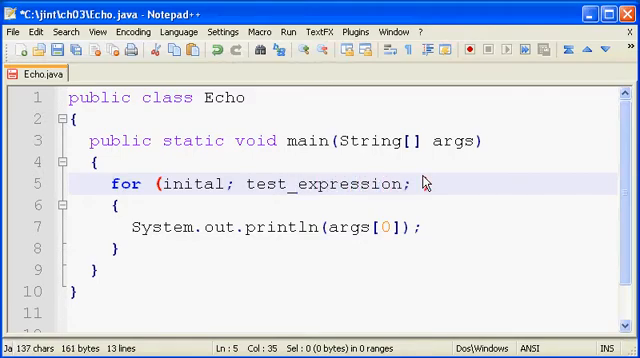
text(incre)
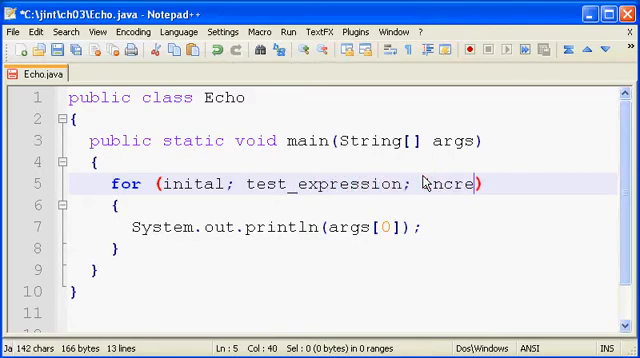
text(ment)
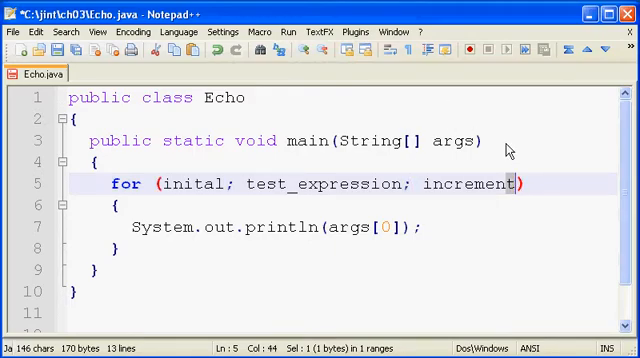
mouse_move(382, 138)
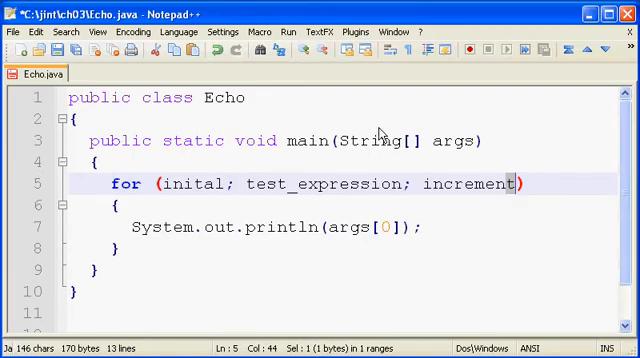
- Replace the placeholders so the loop starts int i = 0 and tests i < 3
double_click(188, 184)
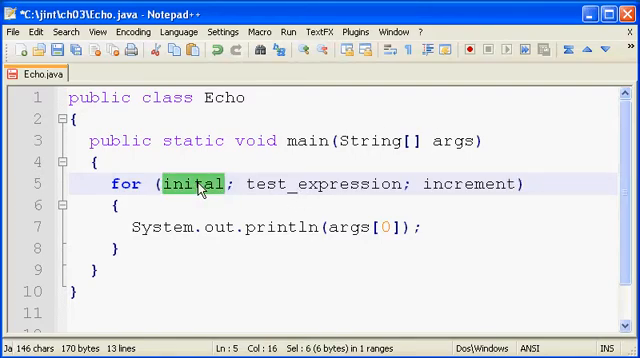
text(int)
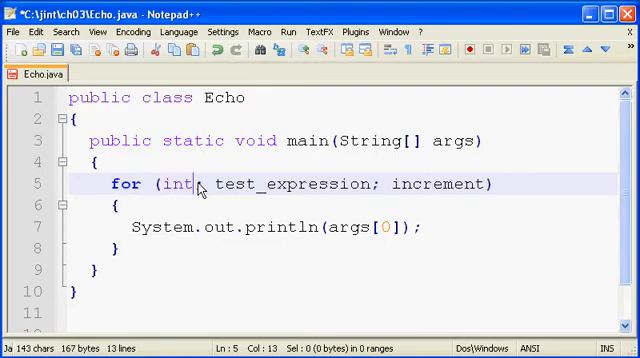
text(i = 0)
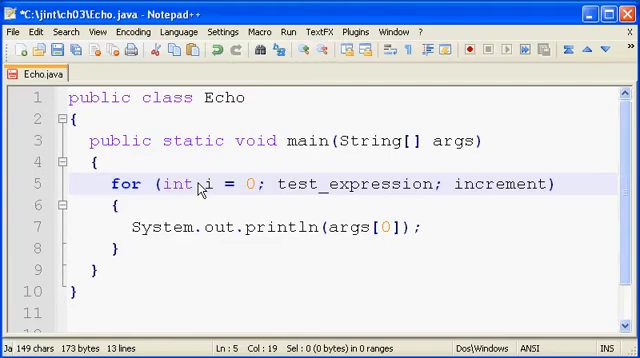
mouse_move(196, 188)
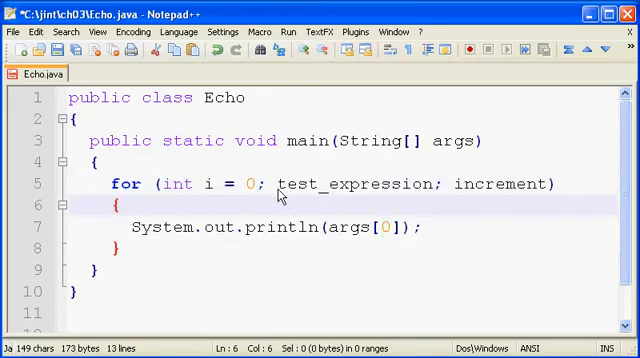
double_click(356, 184)
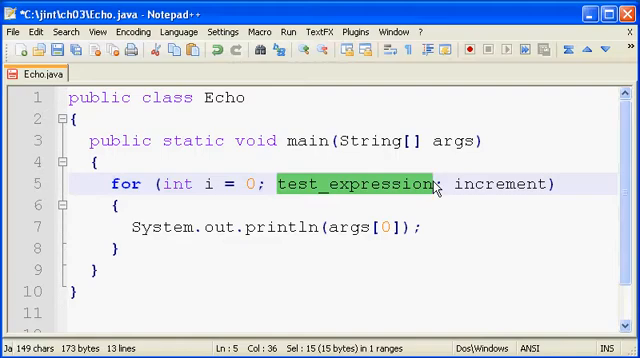
text(i)
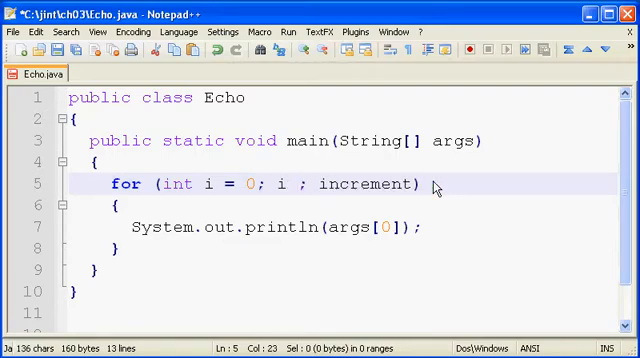
text(<)
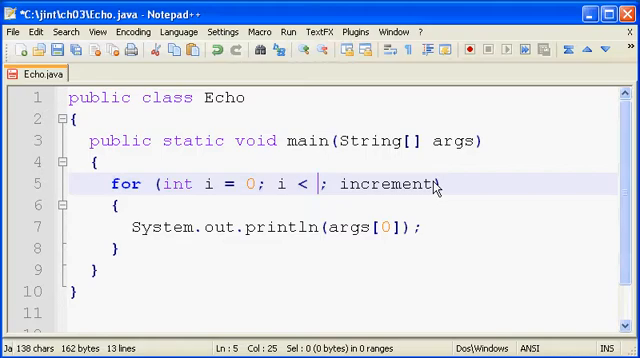
text(3)
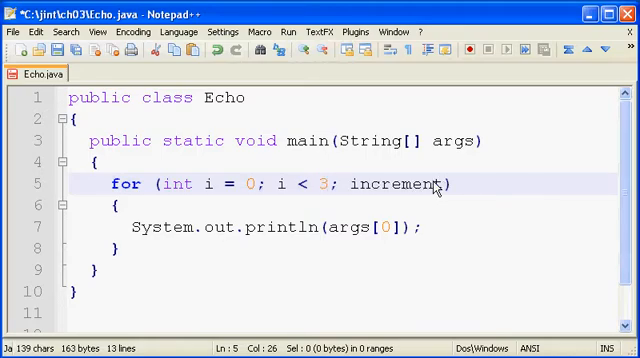
mouse_move(330, 190)
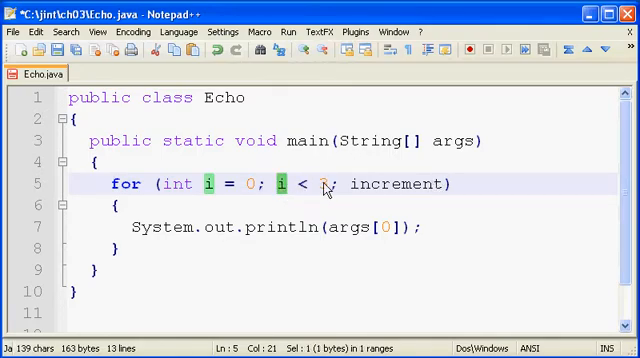
- Make the increment i++ and change the printed element from args[0] to args[i]
click(320, 184)
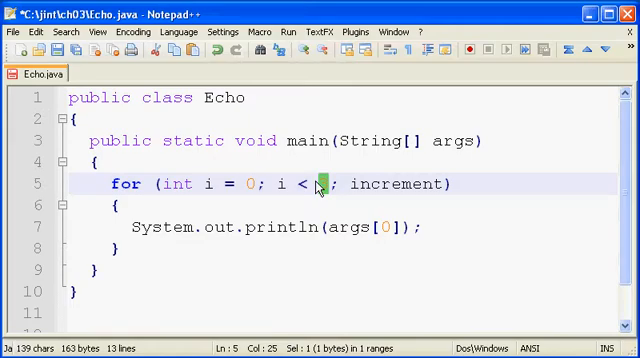
double_click(396, 184)
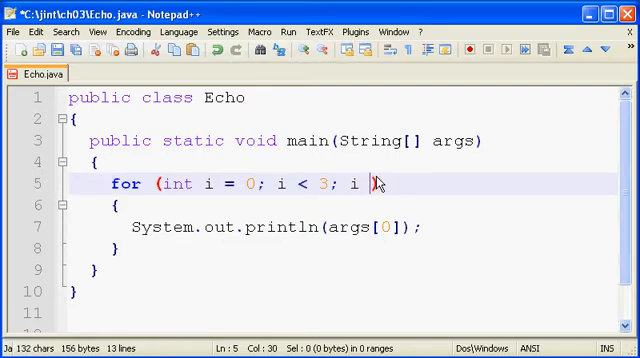
text(= i + 1)
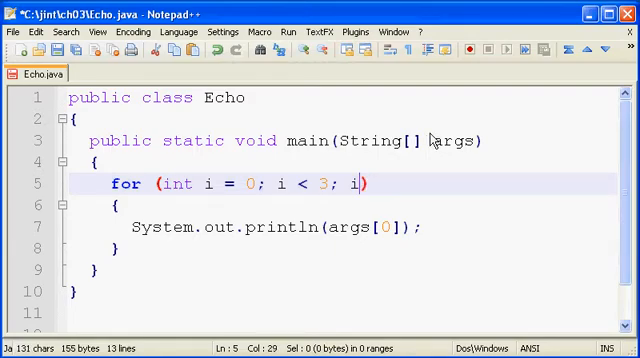
text(++)
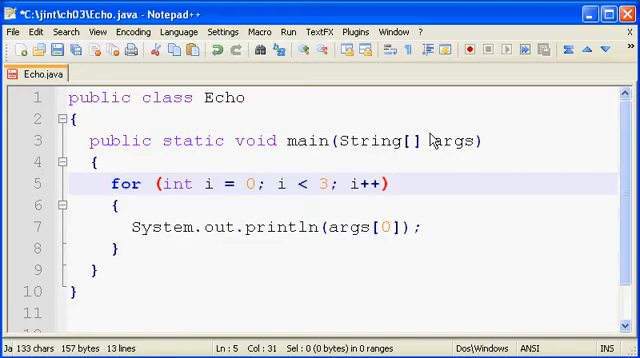
mouse_move(424, 140)
text(i)
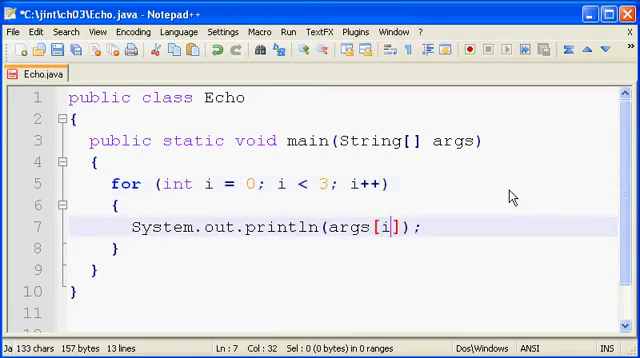
double_click(352, 228)
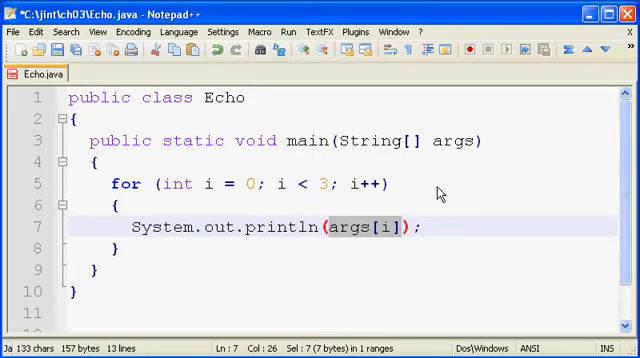
mouse_move(176, 228)
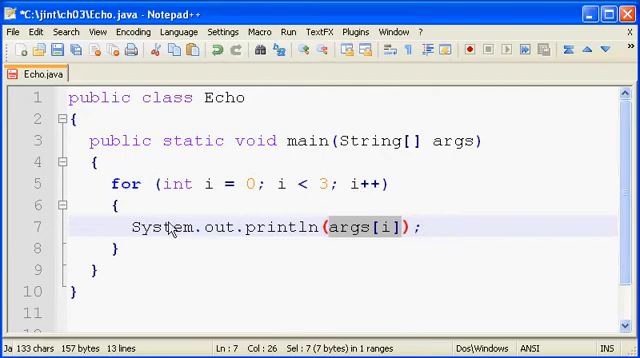
mouse_move(184, 188)
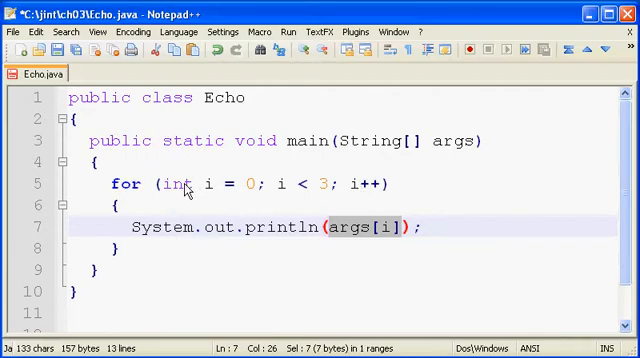
mouse_move(170, 196)
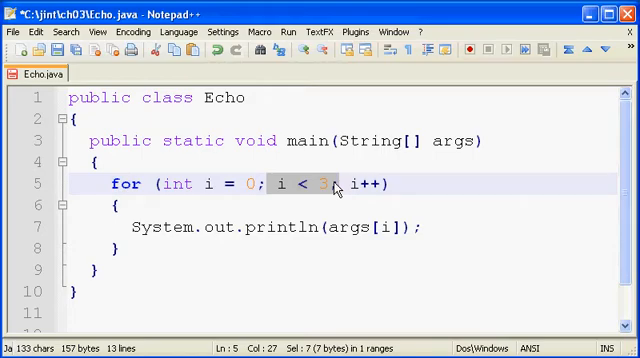
mouse_move(334, 168)
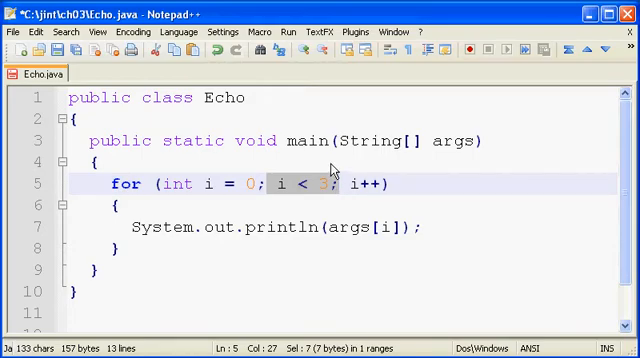
mouse_move(136, 232)
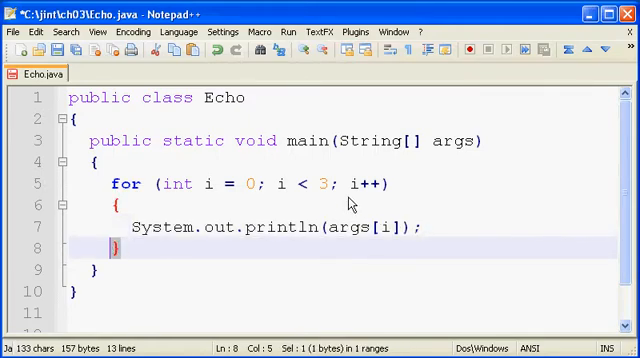
- Highlight the i++ increment and add an empty line inside the loop body below the println
double_click(376, 184)
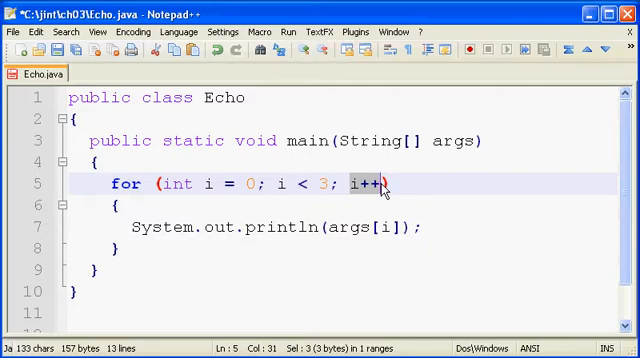
mouse_move(316, 200)
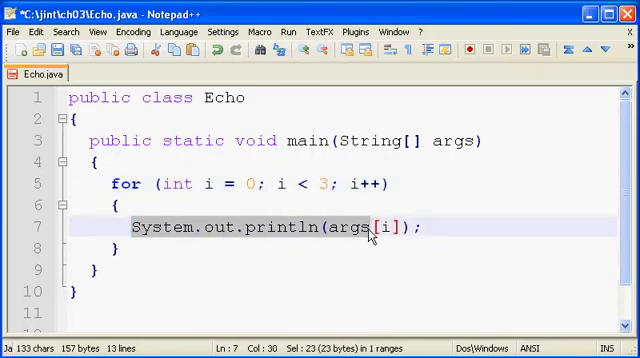
click(118, 248)
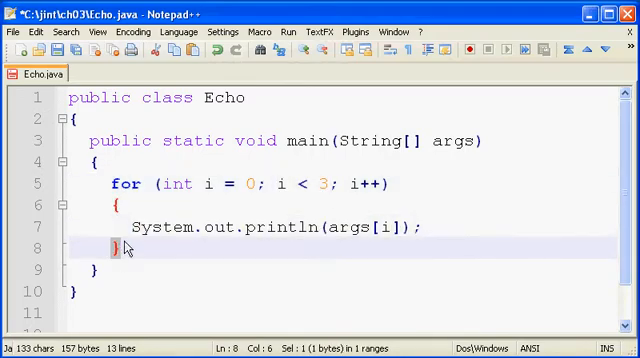
double_click(370, 184)
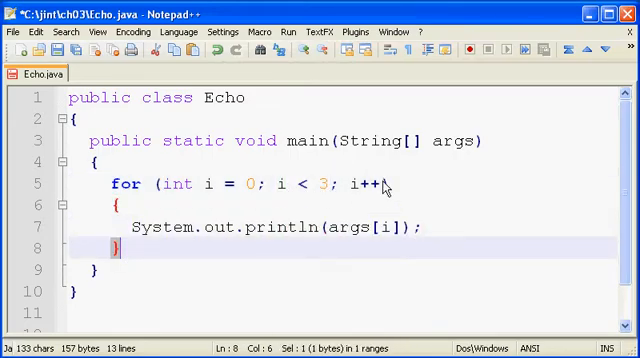
double_click(370, 184)
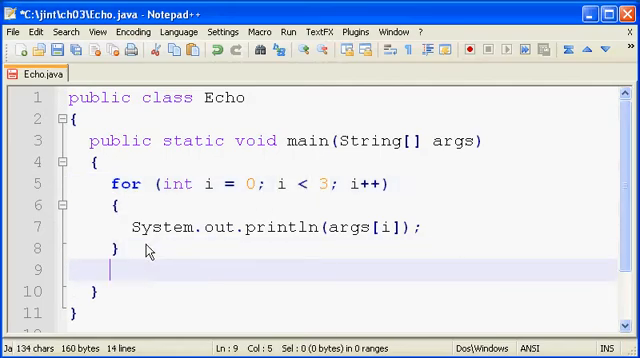
- Add System.out.println("Done"); after the loop's closing brace
text(Syte)
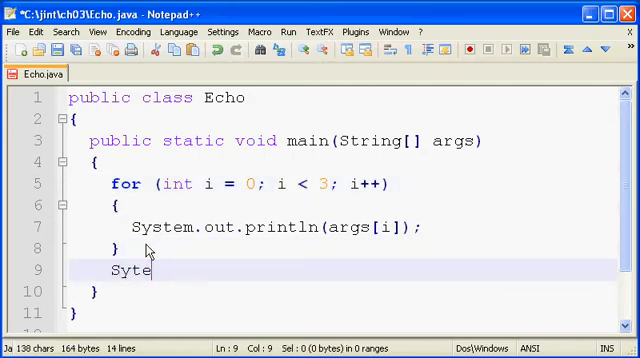
text(System.out.println(")
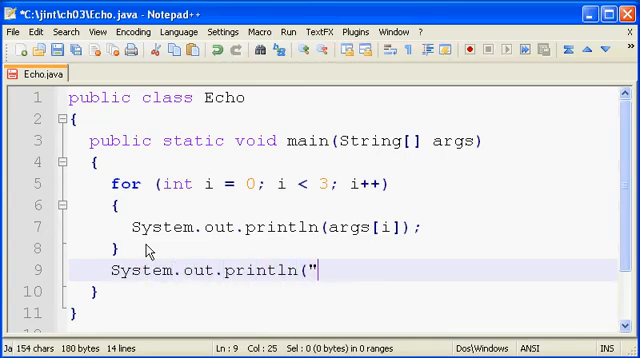
text(Done");)
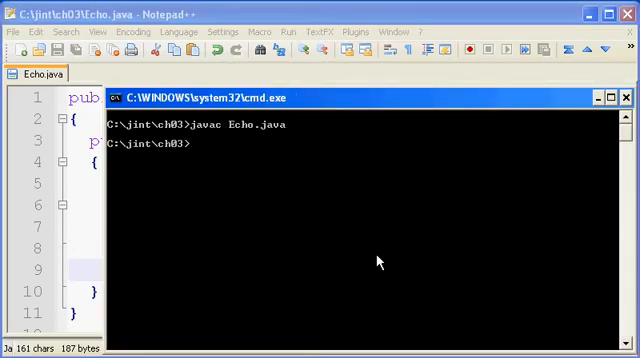
- Compile Echo.java, then run java Echo 1 2 3 and java Echo 1 2 3 4 5
text(javac Echo.java)
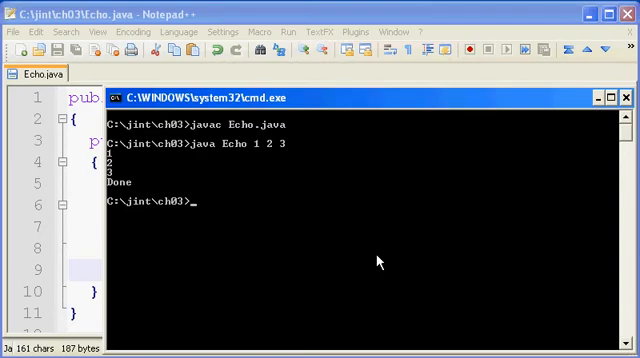
text(java Echo 1 2 3)
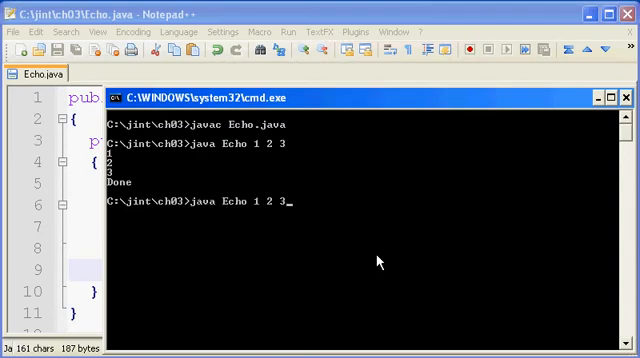
text(4)
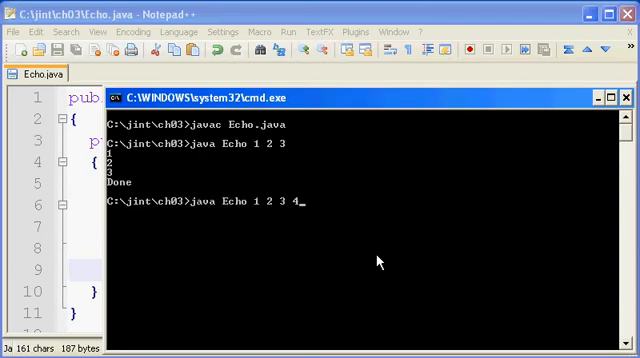
key(Return)
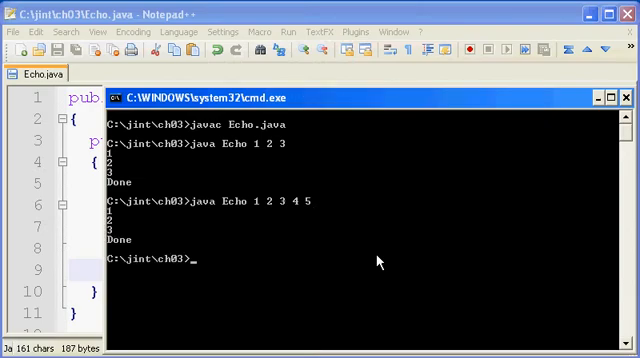
mouse_move(384, 248)
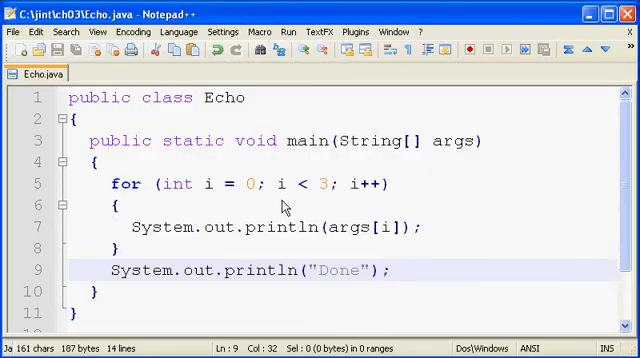
- Change the loop condition from i < 3 to i < args.length
double_click(318, 184)
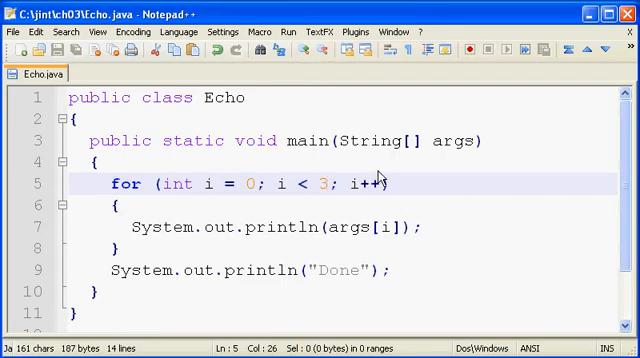
key(Backspace)
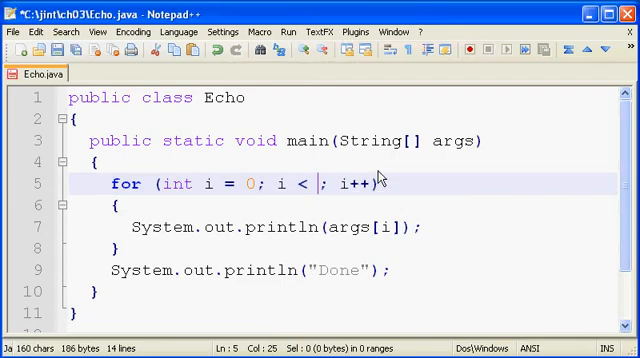
text(args)
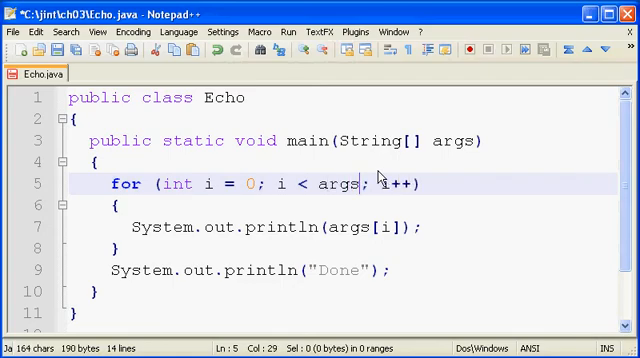
text(.)
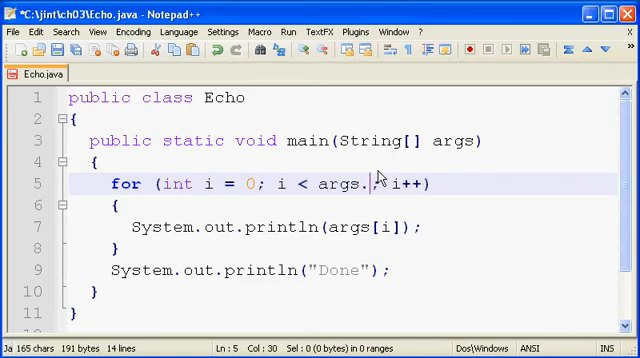
text(leng)
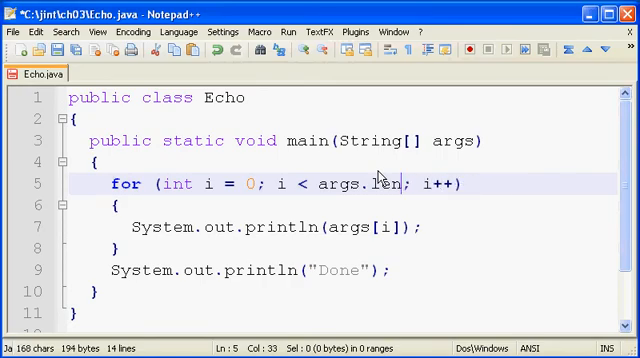
text(gth)
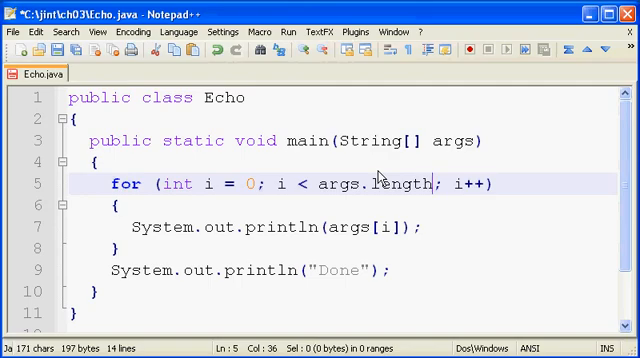
mouse_move(320, 184)
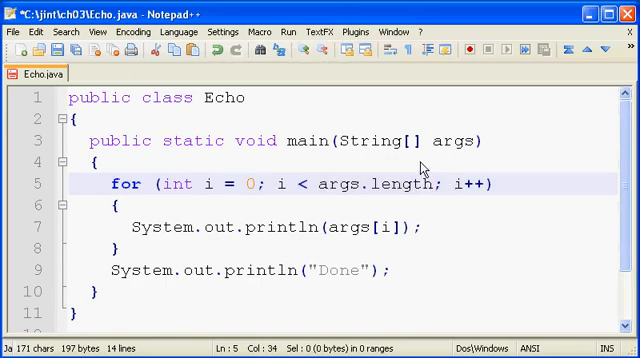
mouse_move(244, 96)
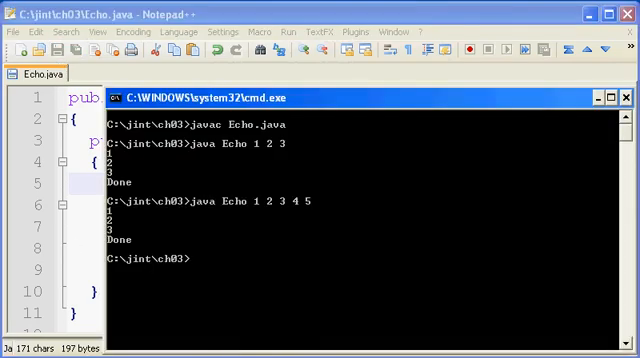
- Recompile Echo.java, run java Echo 1 2 3 4 5, and start a run with 1 through 9
text(javac Echo.java)
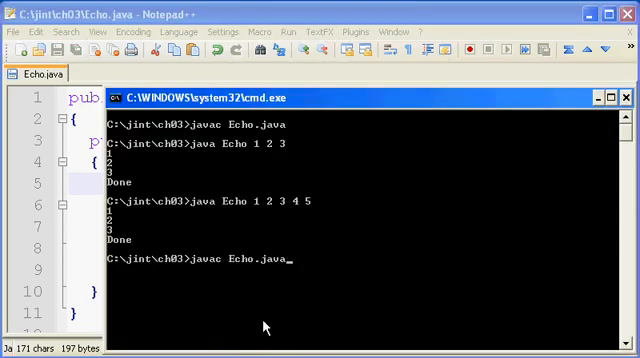
key(Return)
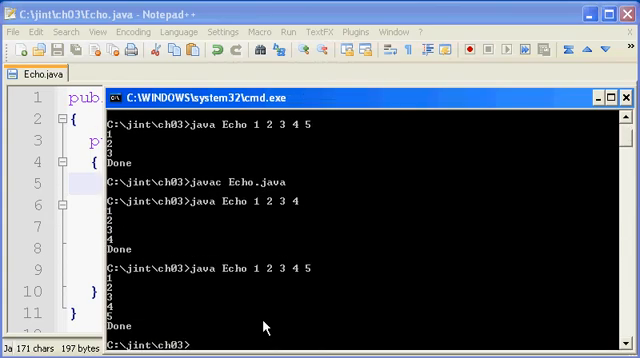
text(java Echo 1 2 3 4 5)
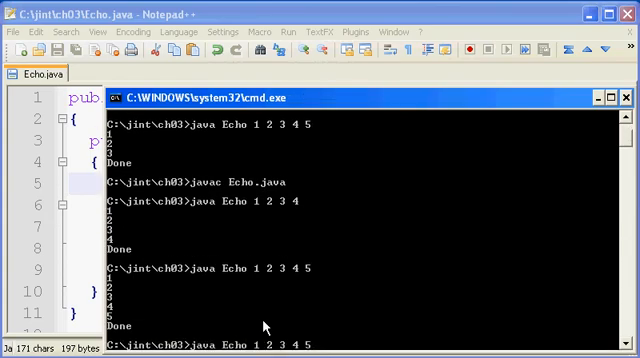
text(6 7 8 9)
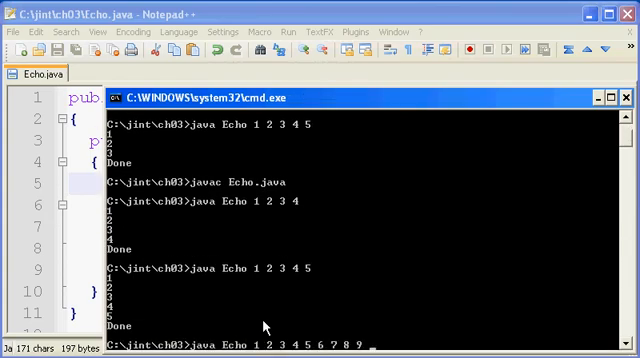